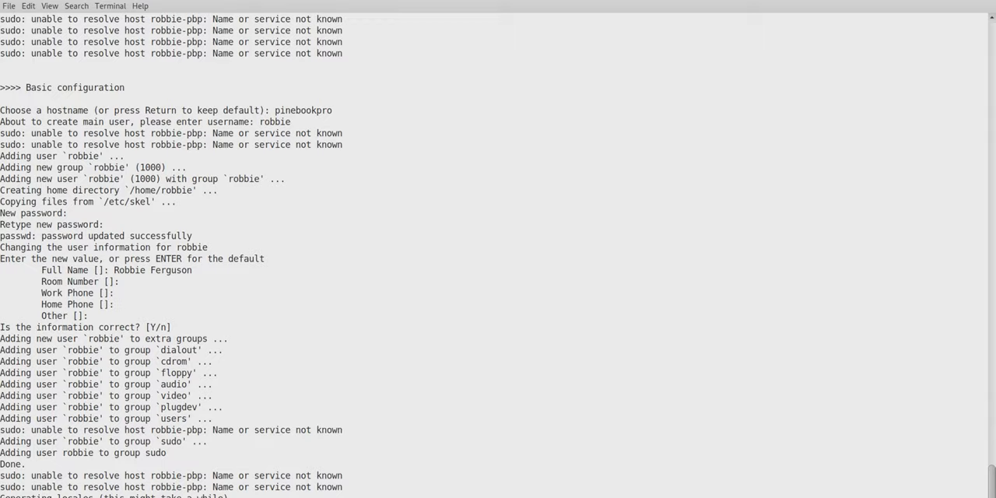
Follow the setup output as user 'robbie' on pinebookpro is created and tzdata starts.
scroll(down, 3)
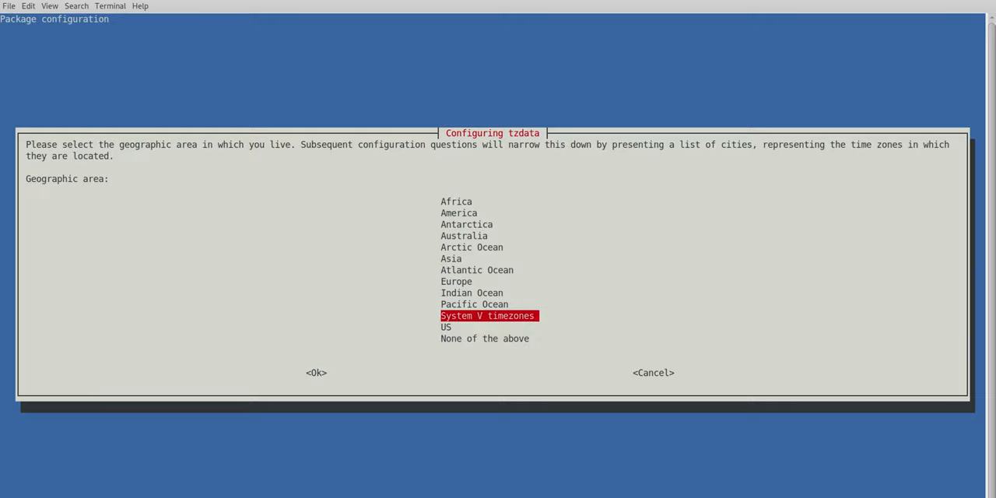
Confirm the America geographic area and browse the city time-zone list.
click(316, 372)
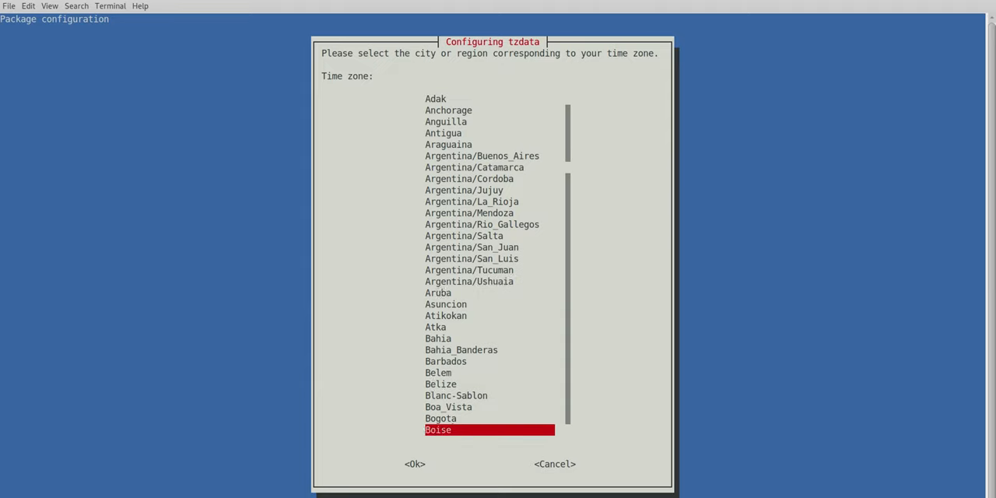
scroll(down, 3)
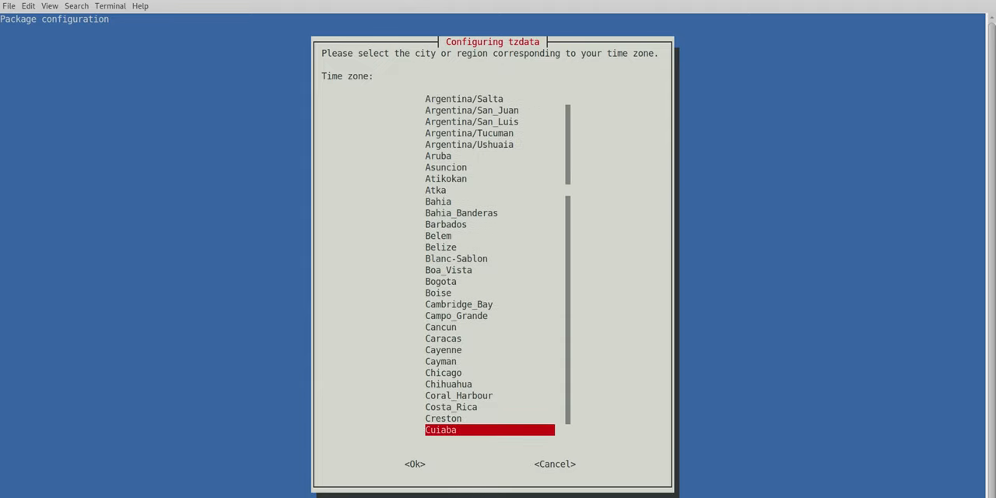